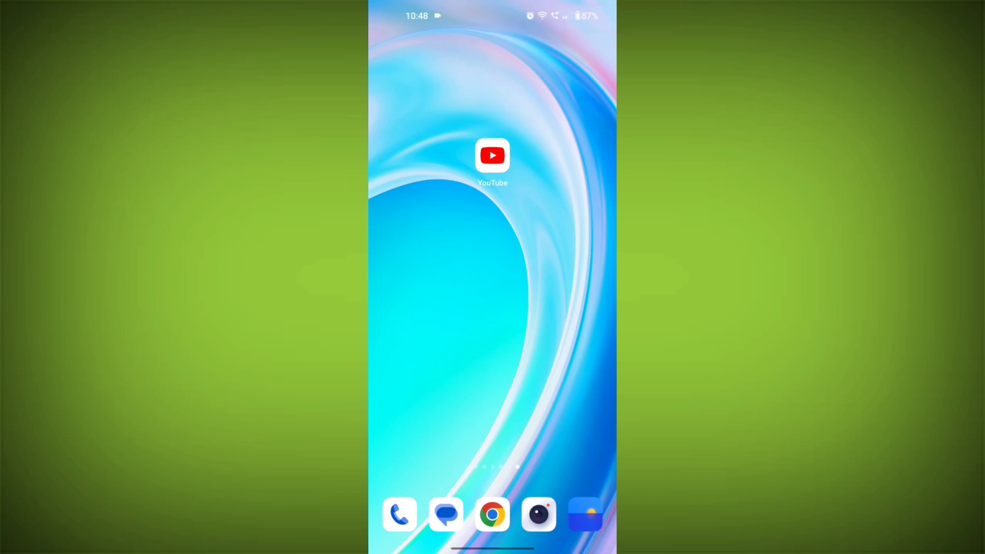
# - Reach YouTube's App info page from its home-screen shortcut menu, showing 206 MB storage usage
pyautogui.click(493, 156)
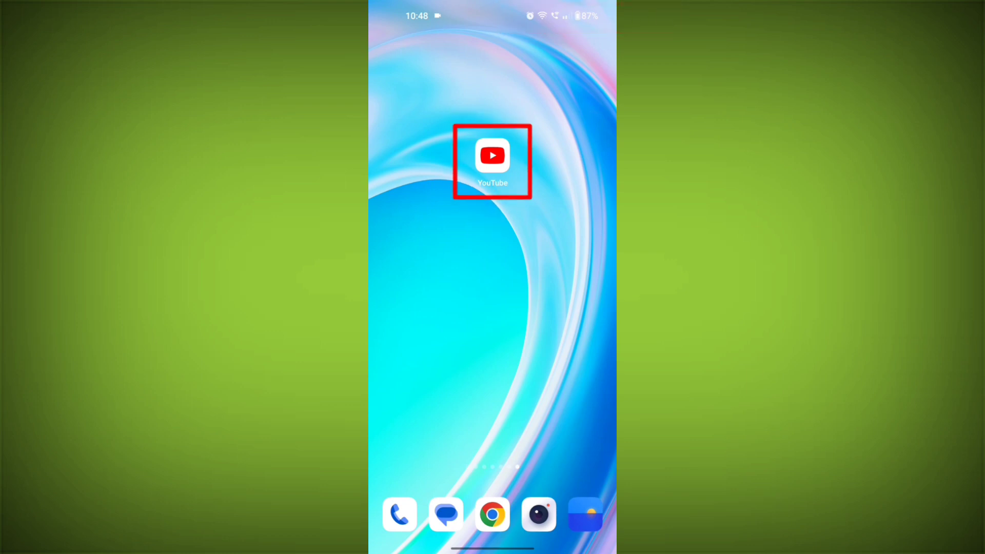
pyautogui.click(493, 155)
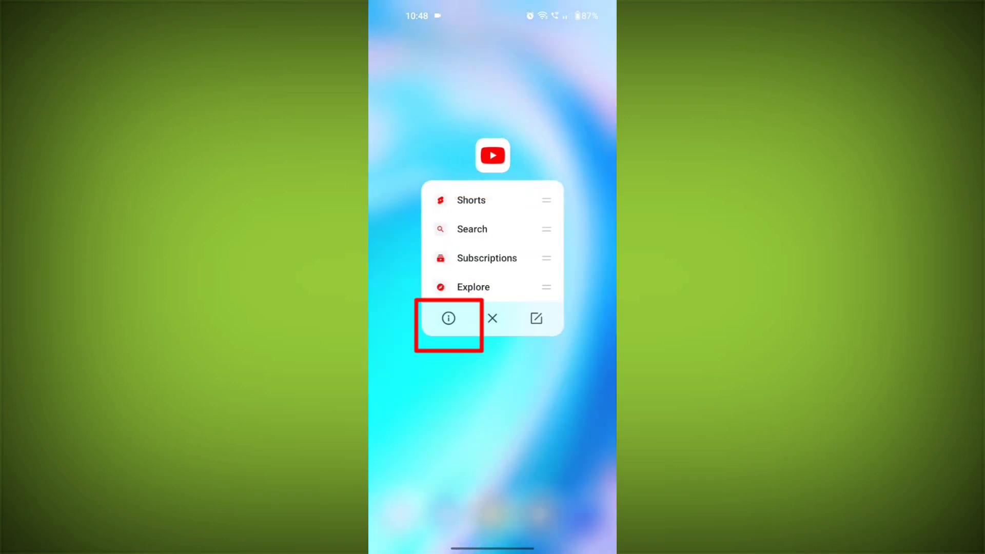
pyautogui.click(448, 318)
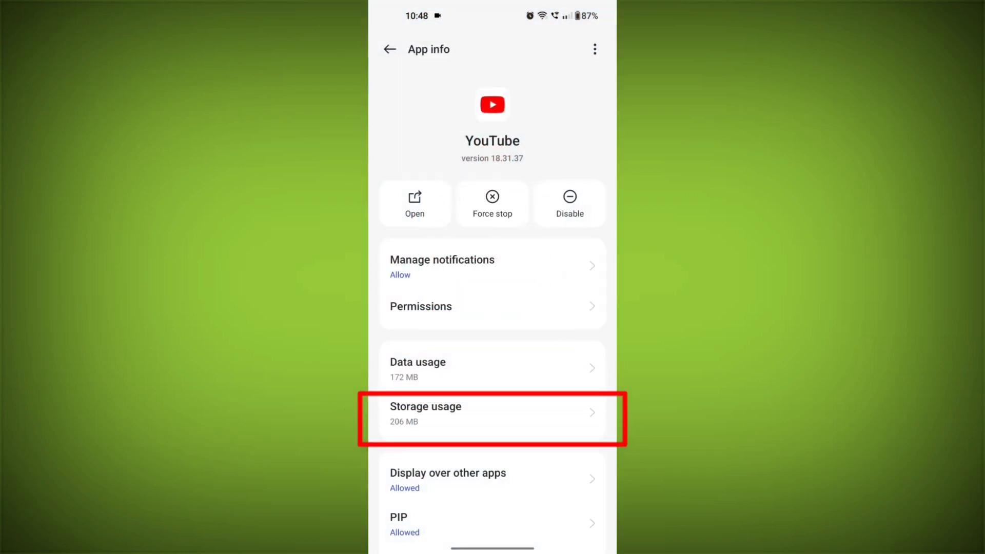
# - Clear YouTube's cache to 0 B and delete its app data, confirming the deletion, then return to App info
pyautogui.click(492, 413)
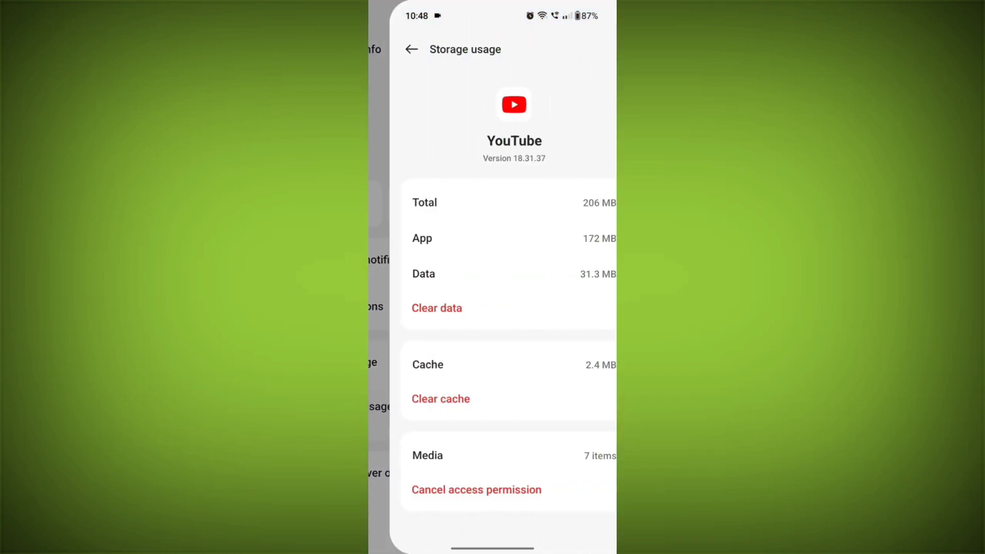
pyautogui.click(440, 399)
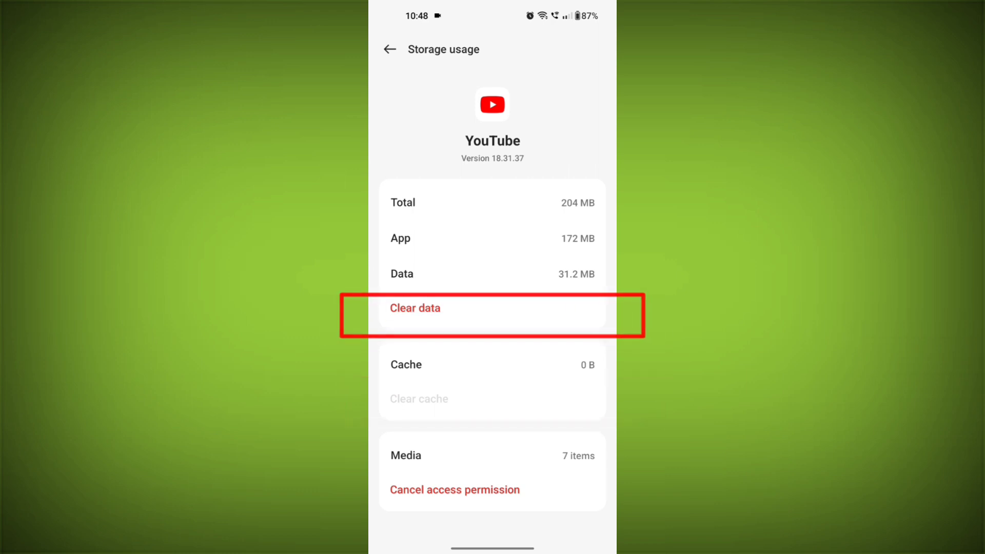
pyautogui.click(415, 308)
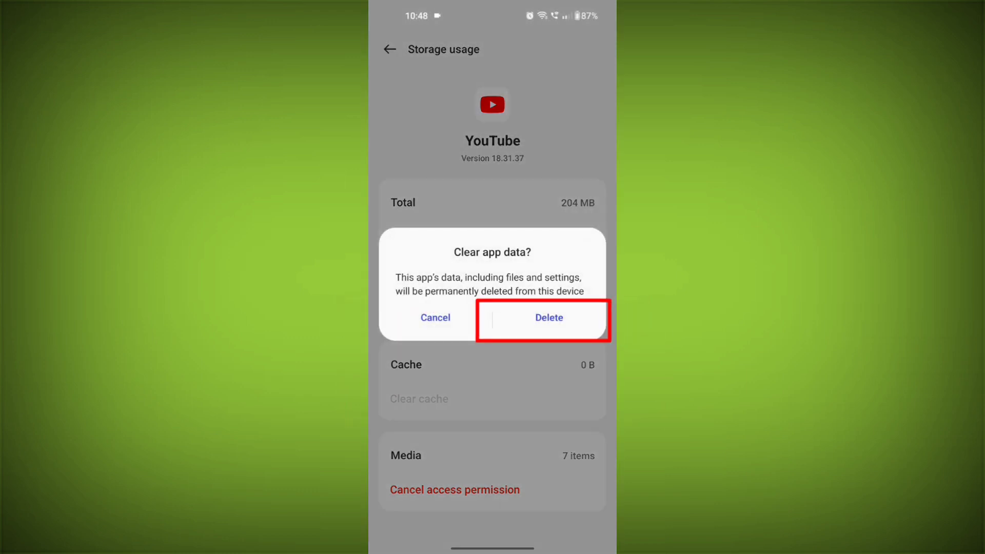
pyautogui.click(548, 317)
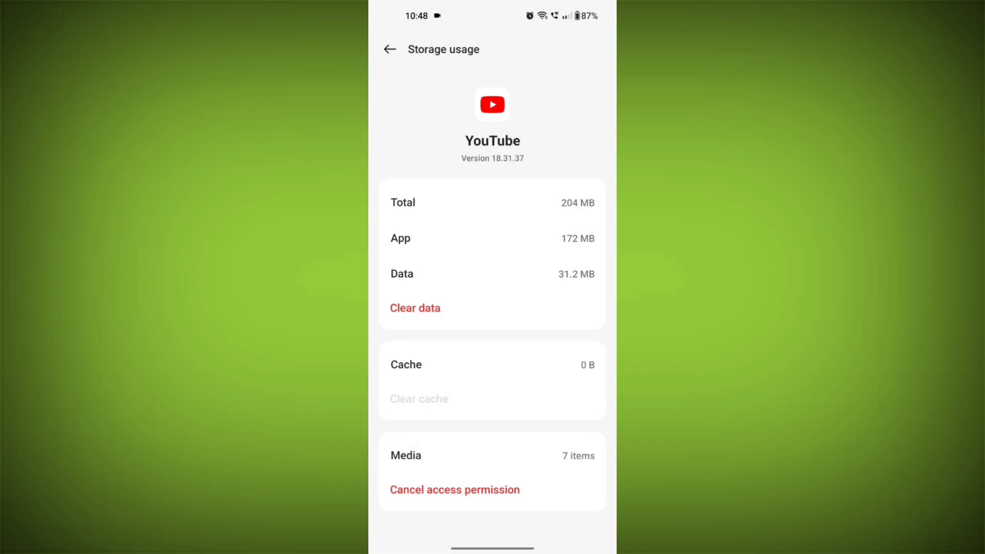
pyautogui.click(390, 50)
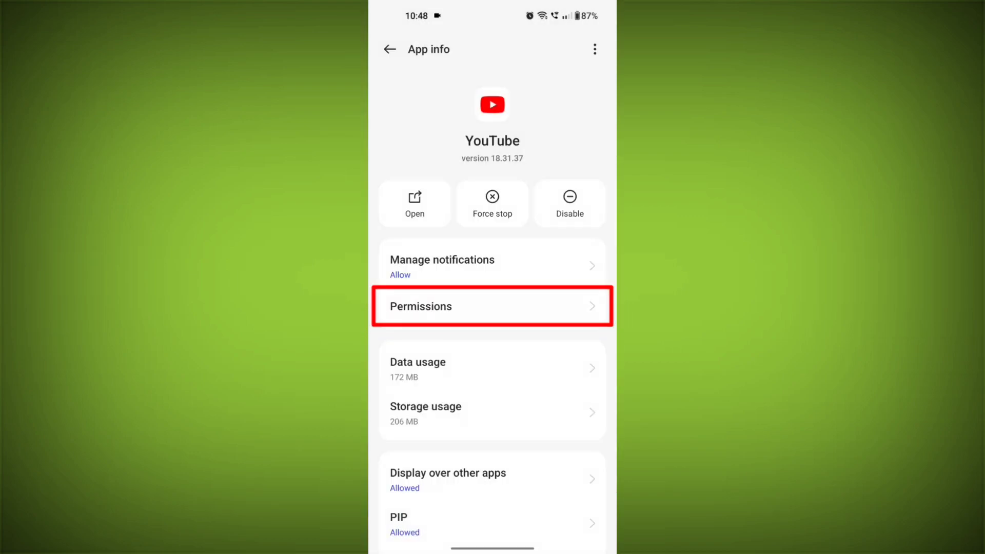
# - Review YouTube's permission list and inspect the Location permission listed under Not allowed
pyautogui.click(492, 306)
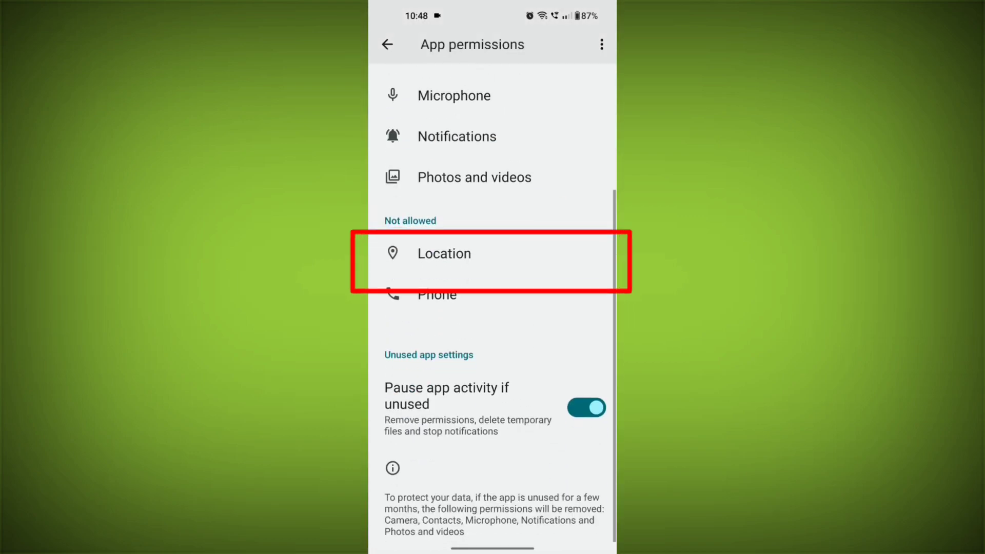
pyautogui.click(443, 253)
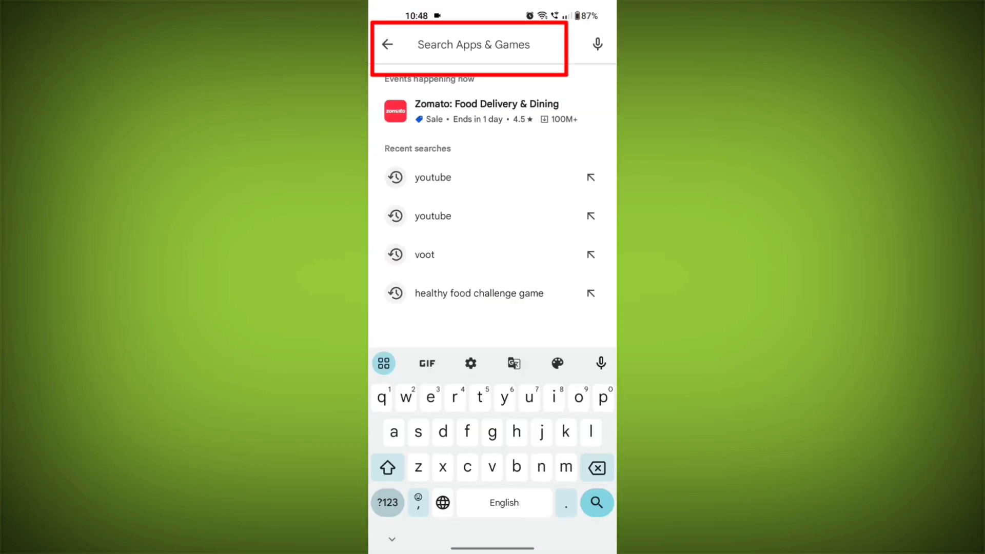
# - Search the Play Store for youtube and open YouTube's listing offering the Update button
pyautogui.click(432, 177)
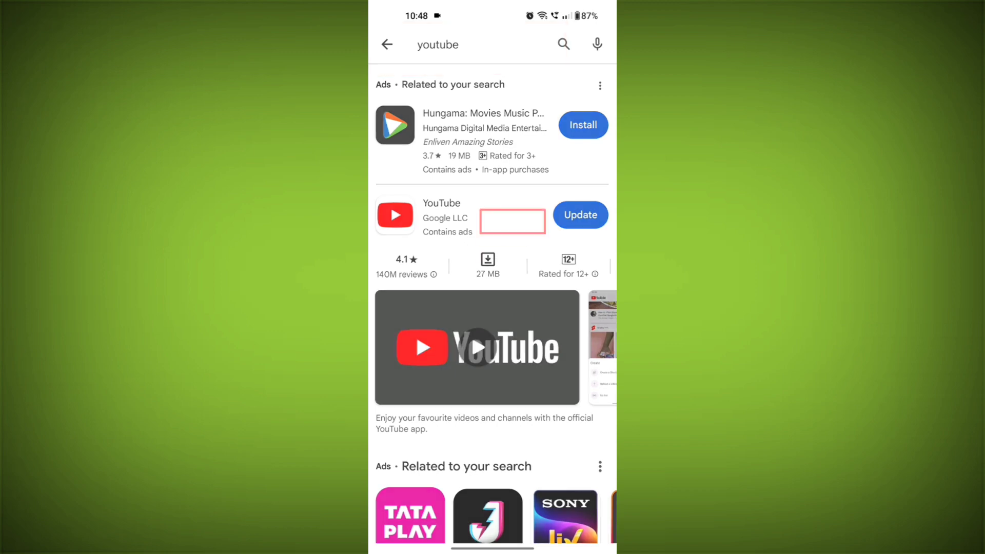
pyautogui.click(442, 203)
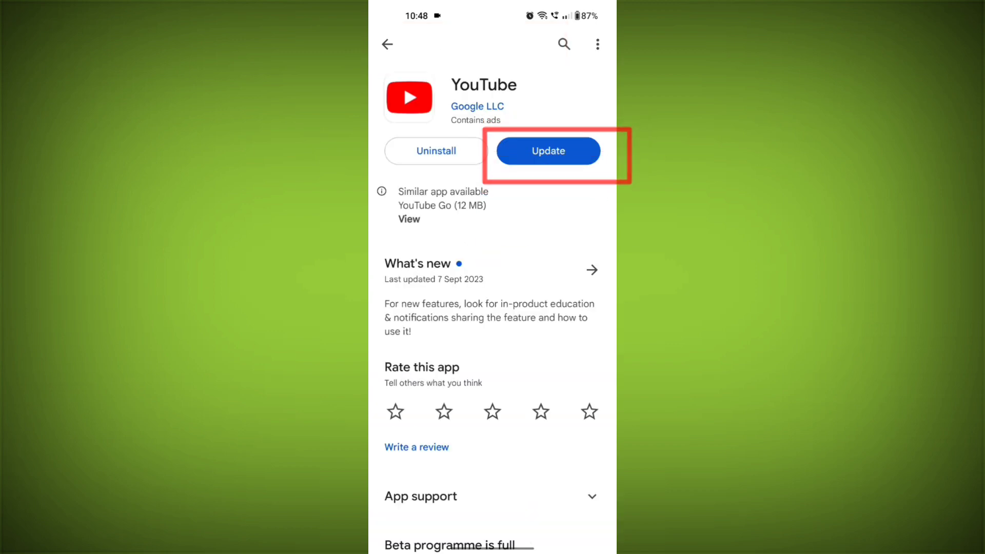